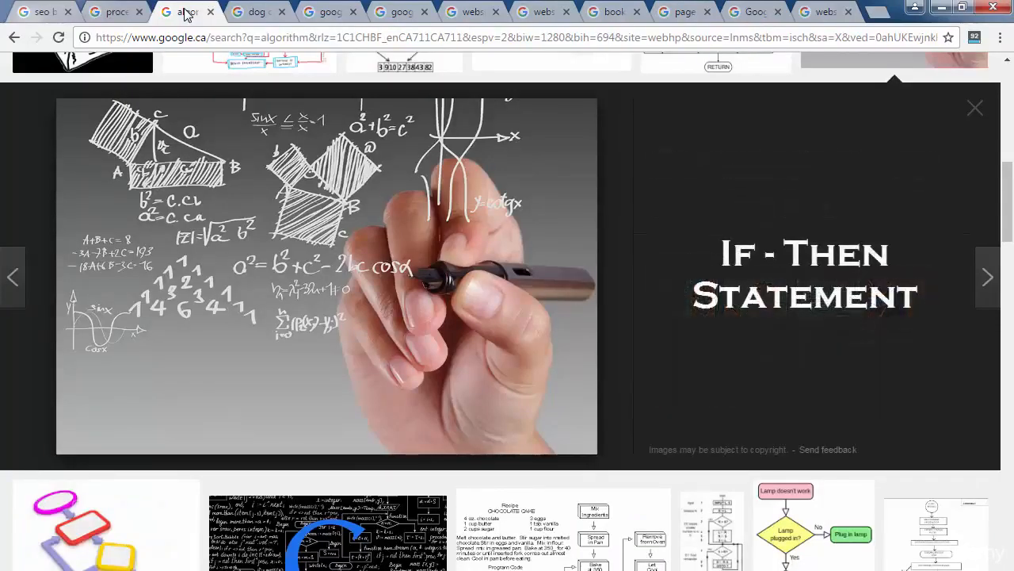
{"action": "mouse_move", "coordinate": [252, 12]}
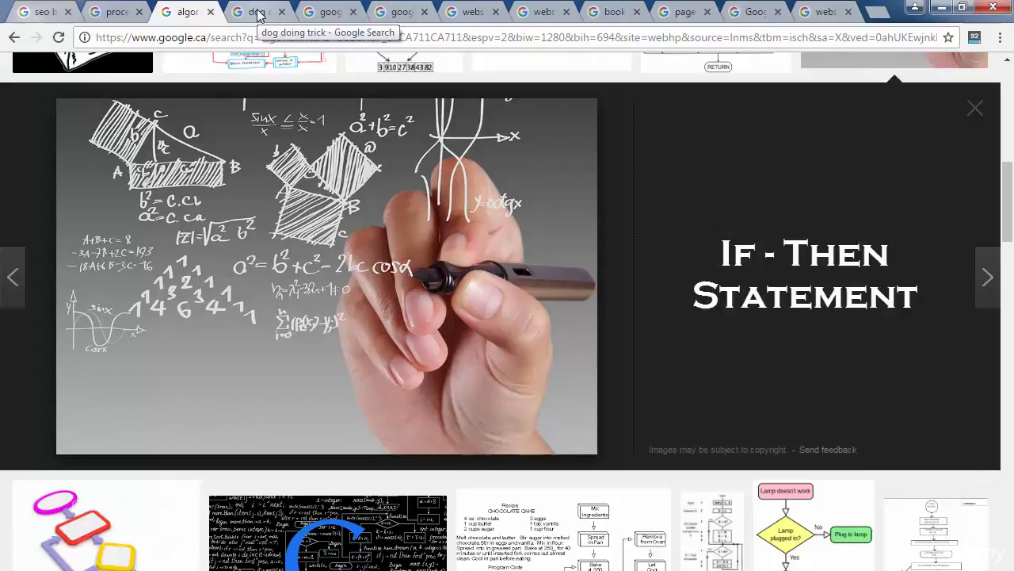
Show the 'dog doing trick' image results with the dog shaking hands
{"action": "left_click", "coordinate": [262, 13]}
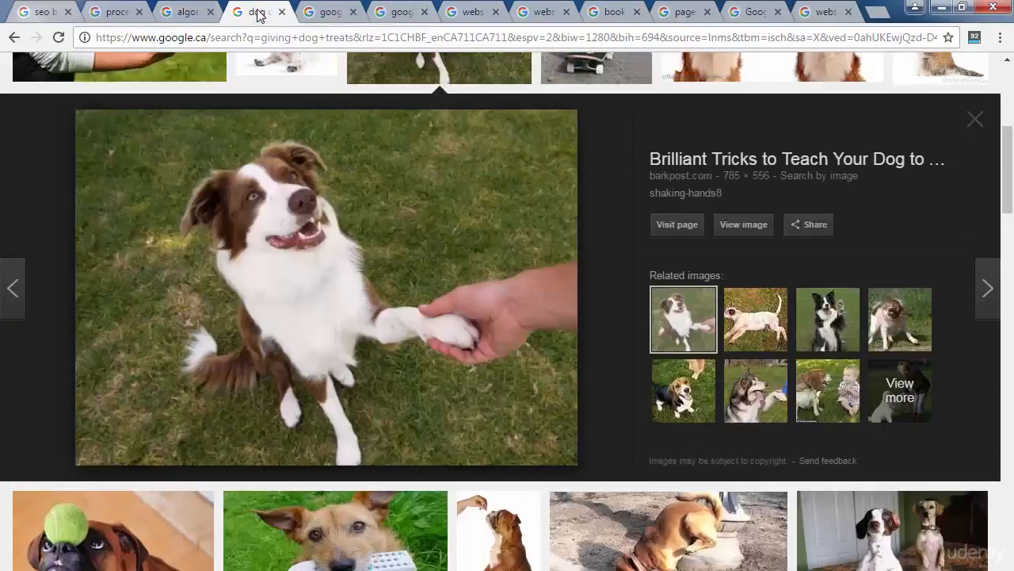
{"action": "mouse_move", "coordinate": [331, 11]}
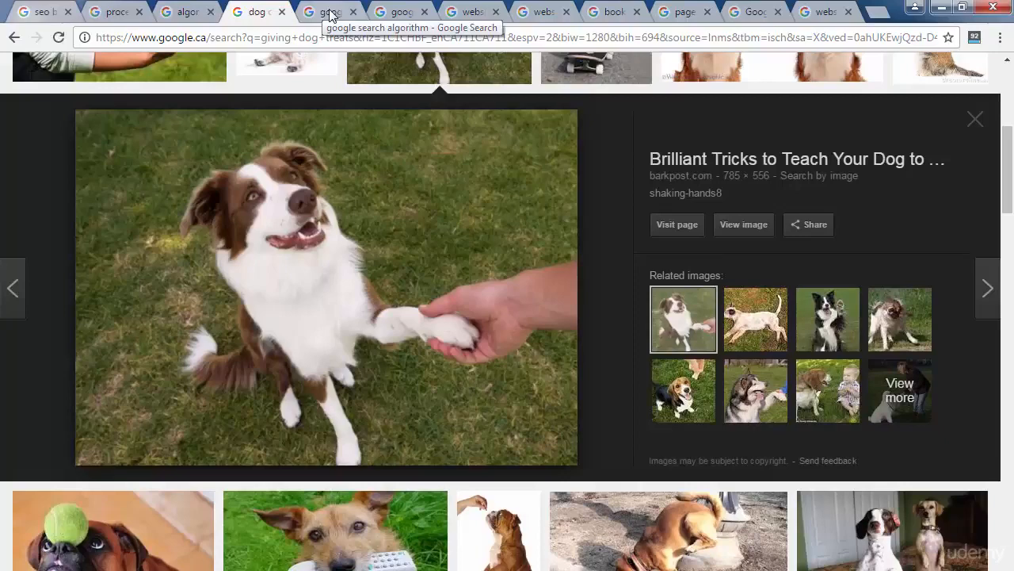
Show the 'google search algorithm' image results with the '200 factors' preview
{"action": "left_click", "coordinate": [332, 11]}
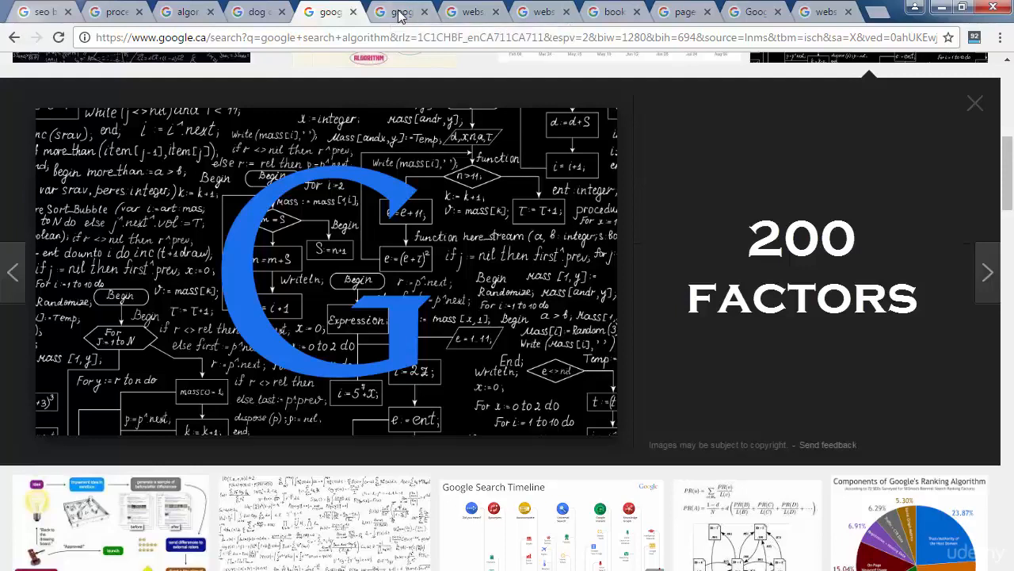
{"action": "mouse_move", "coordinate": [400, 12]}
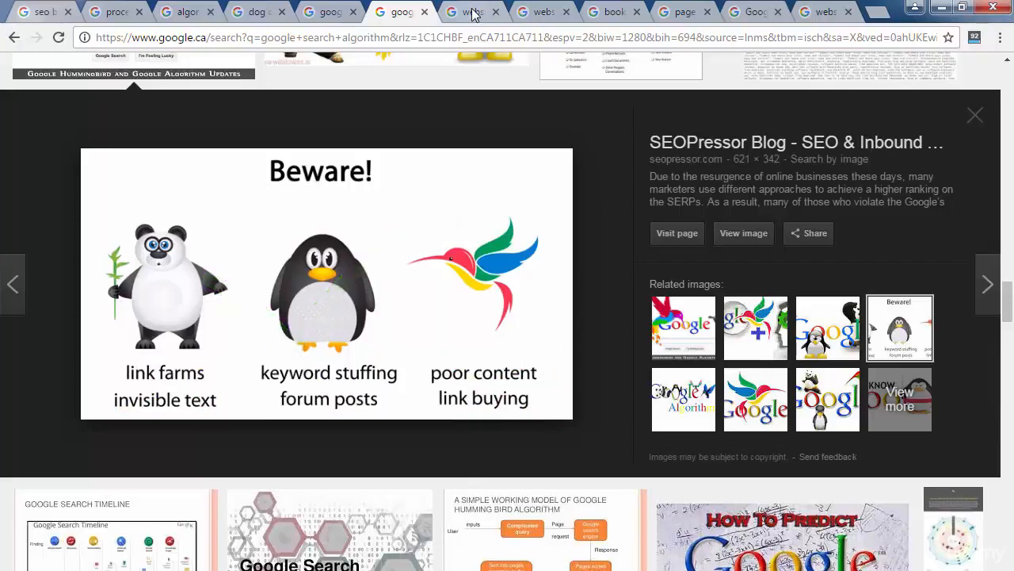
View the 'website' results past the two ads, then bring up 'website vs web page'
{"action": "left_click", "coordinate": [464, 12]}
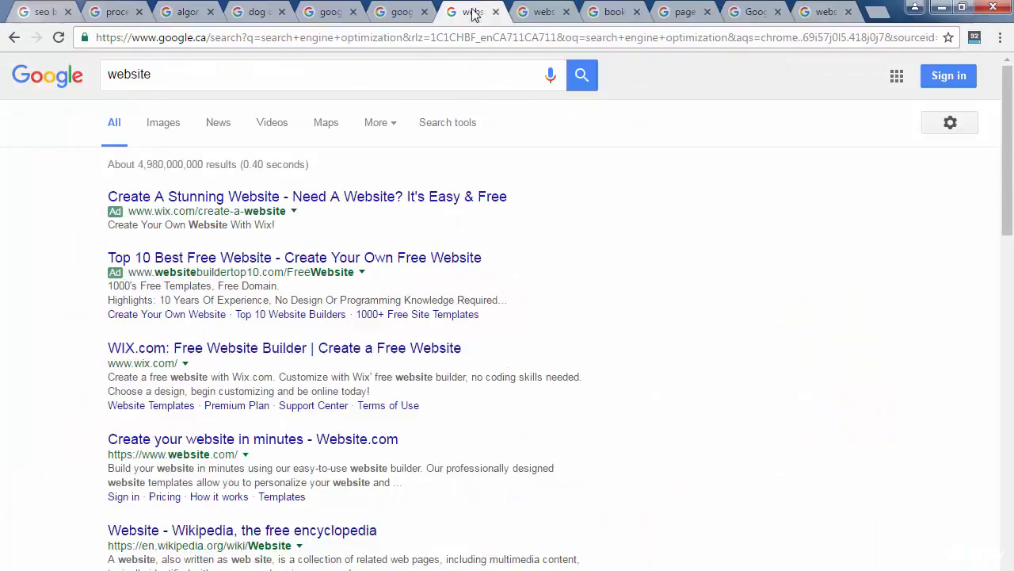
{"action": "mouse_move", "coordinate": [543, 13]}
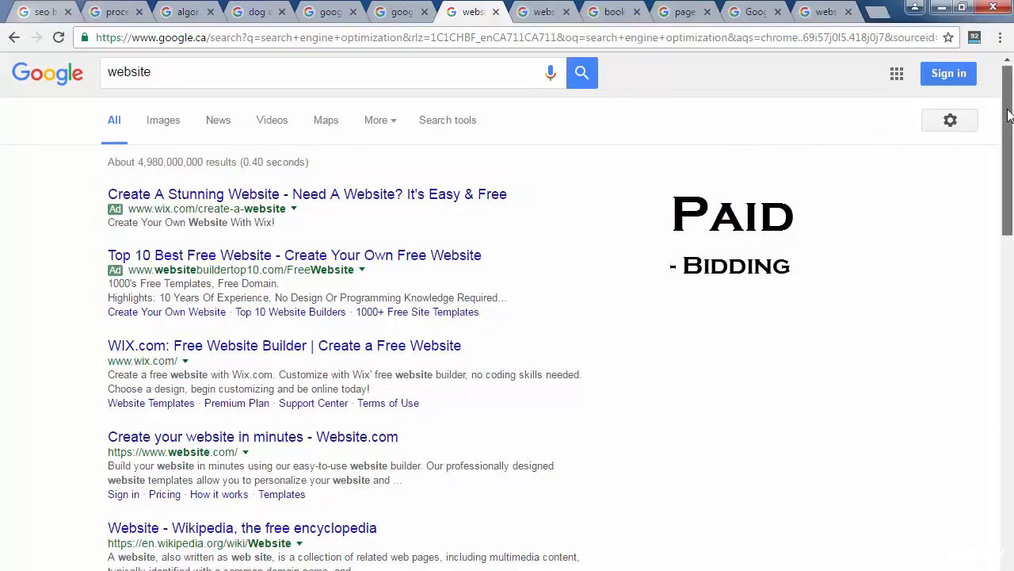
{"action": "scroll", "scroll_direction": "down", "scroll_amount": 3}
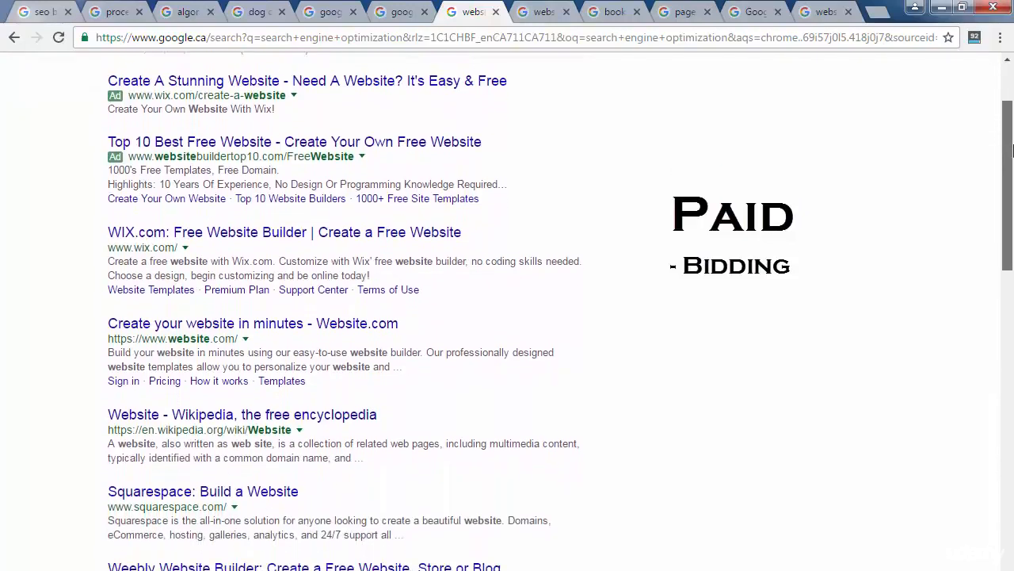
{"action": "scroll", "scroll_direction": "down", "scroll_amount": 3}
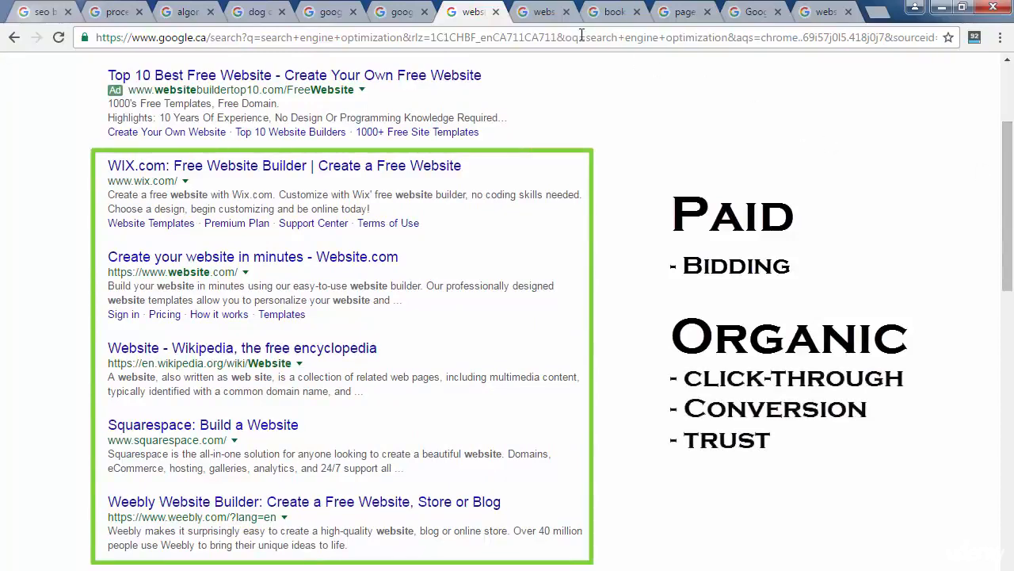
{"action": "mouse_move", "coordinate": [543, 12]}
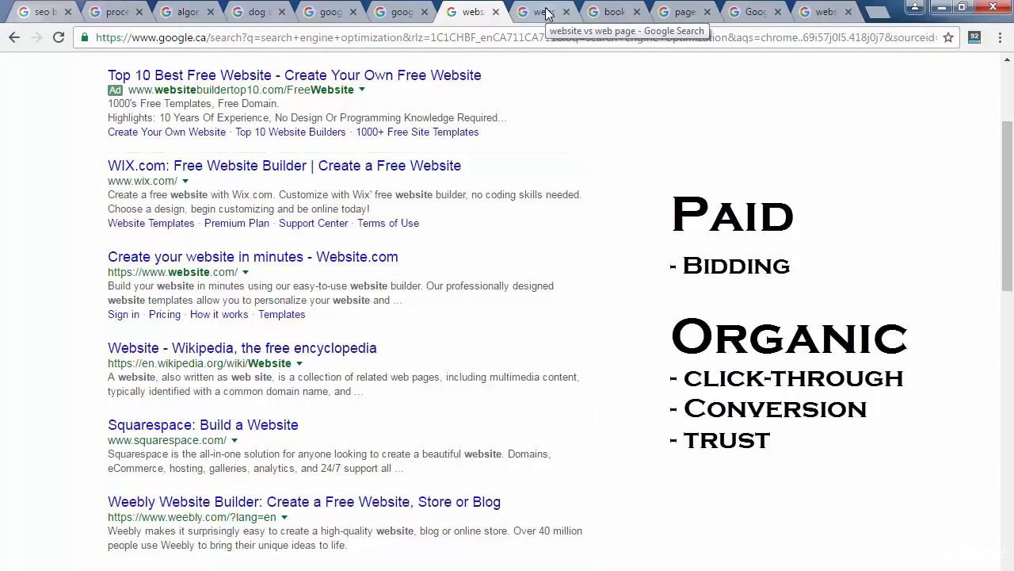
{"action": "left_click_drag", "start_coordinate": [571, 348], "coordinate": [657, 325]}
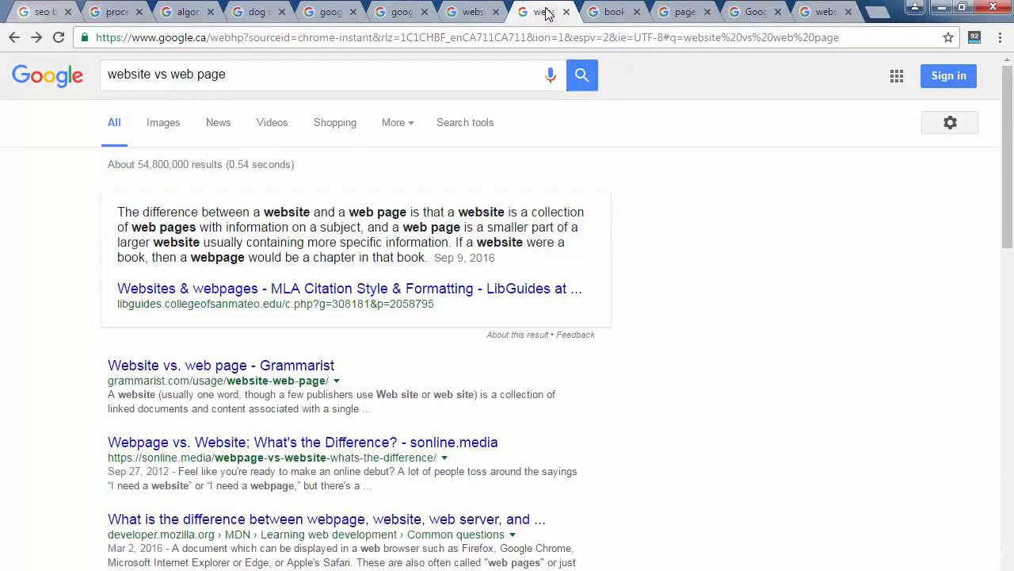
{"action": "mouse_move", "coordinate": [614, 11]}
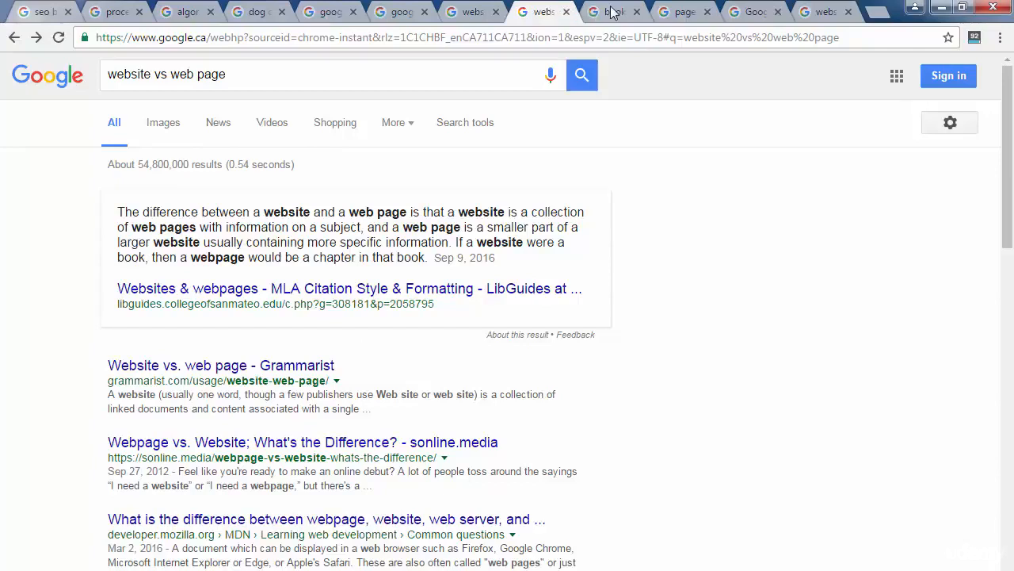
{"action": "mouse_move", "coordinate": [614, 11]}
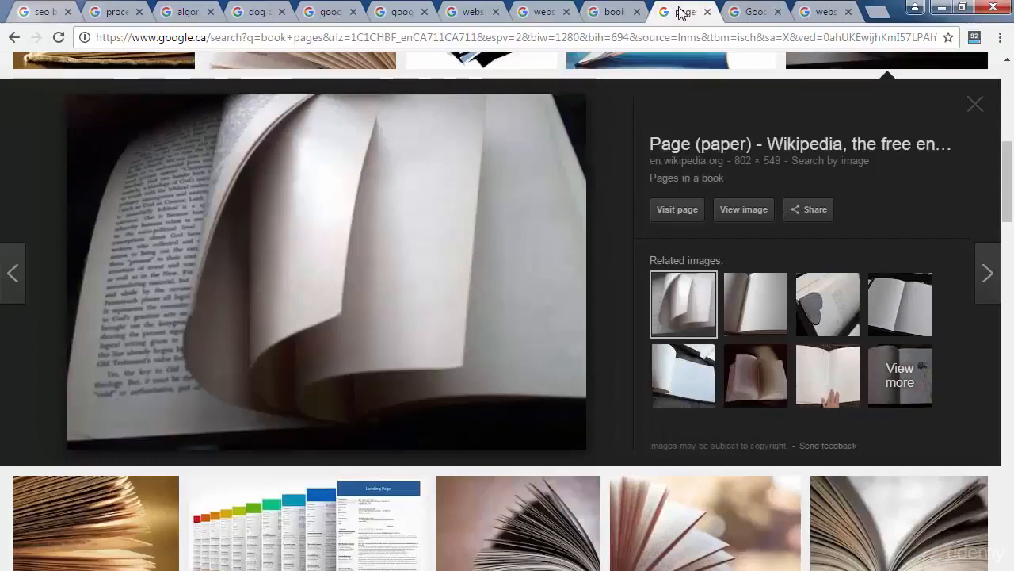
{"action": "mouse_move", "coordinate": [745, 13]}
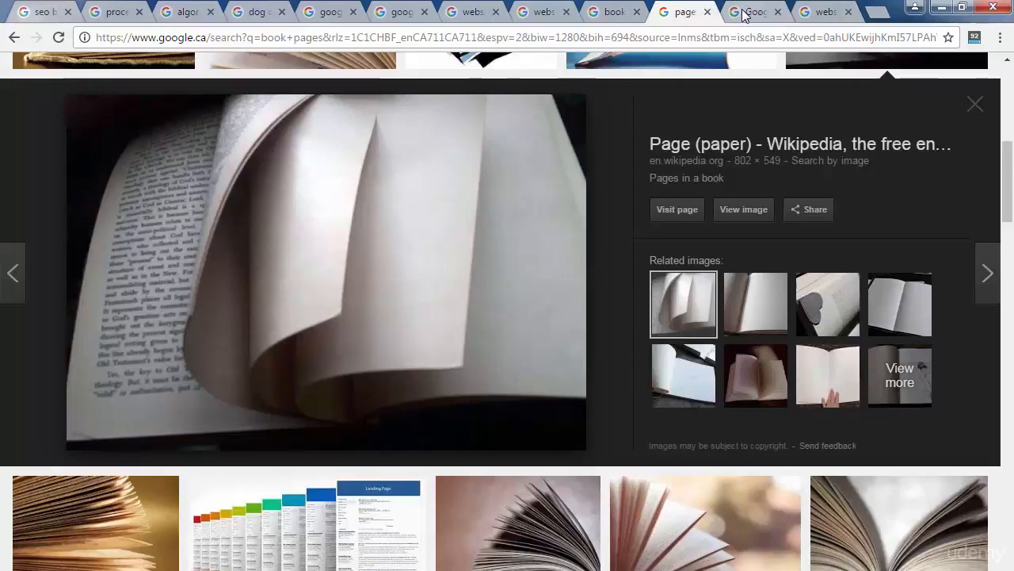
Step through the Google home page and a book-pages image to the 'website' image results
{"action": "left_click", "coordinate": [751, 11]}
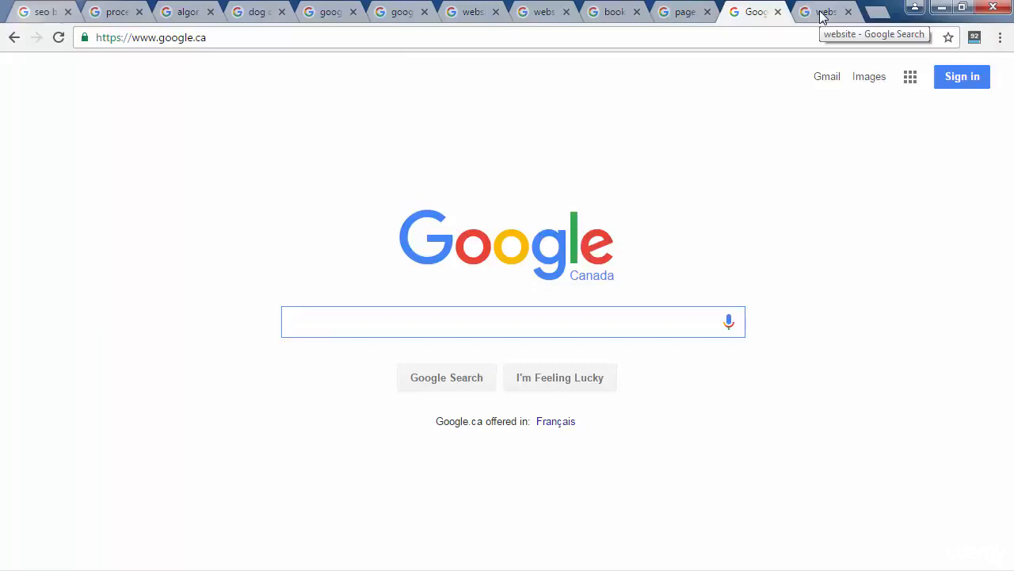
{"action": "left_click", "coordinate": [513, 322]}
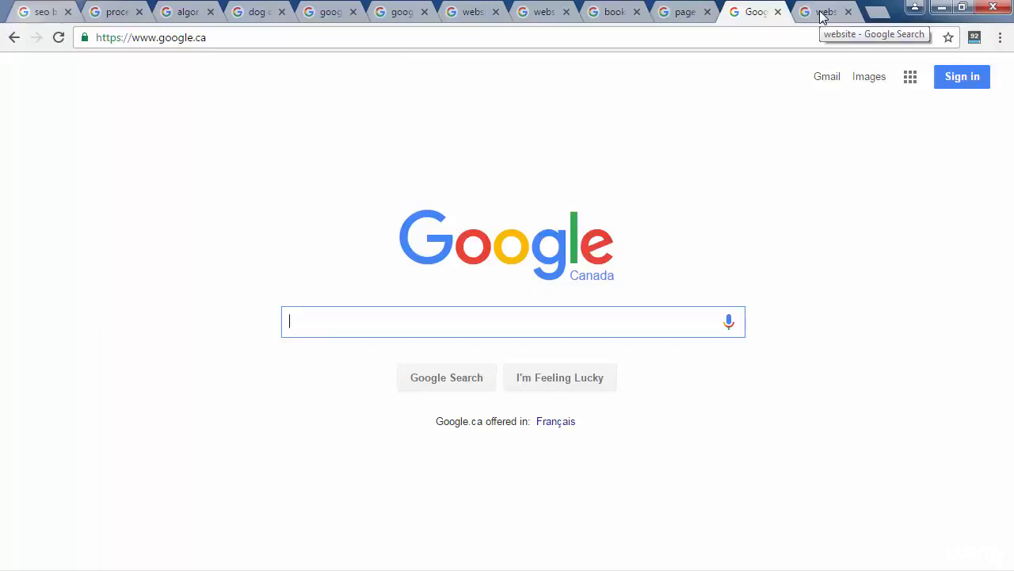
{"action": "left_click", "coordinate": [833, 11]}
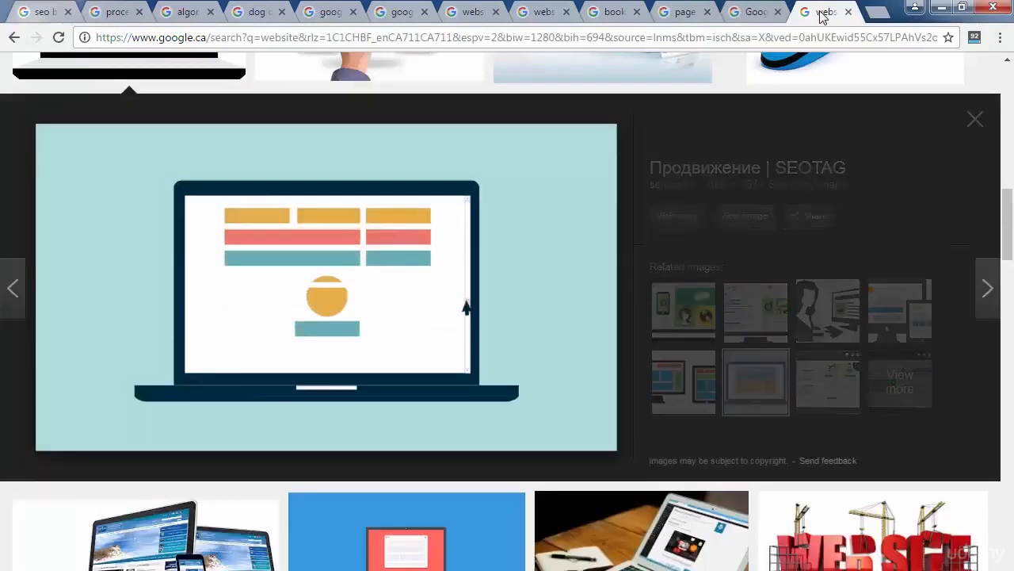